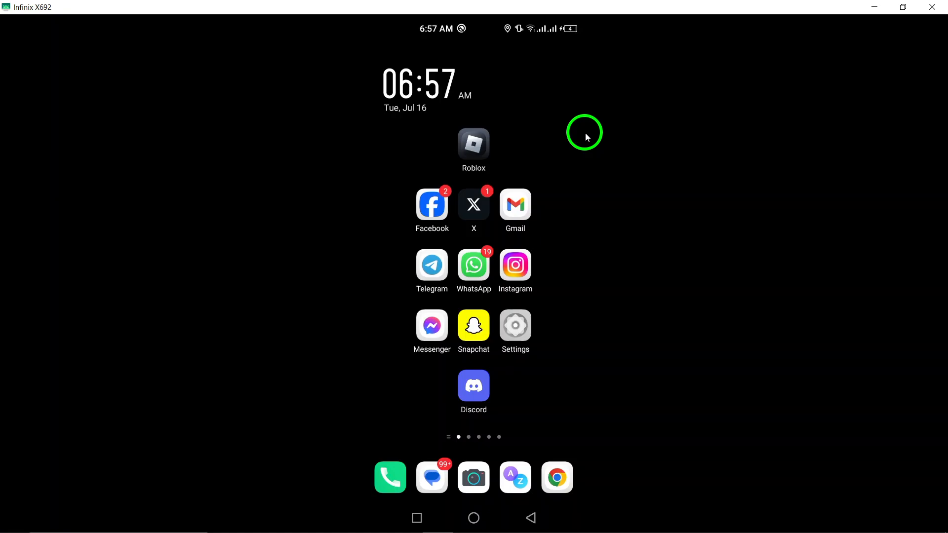
pyautogui.moveTo(555, 151)
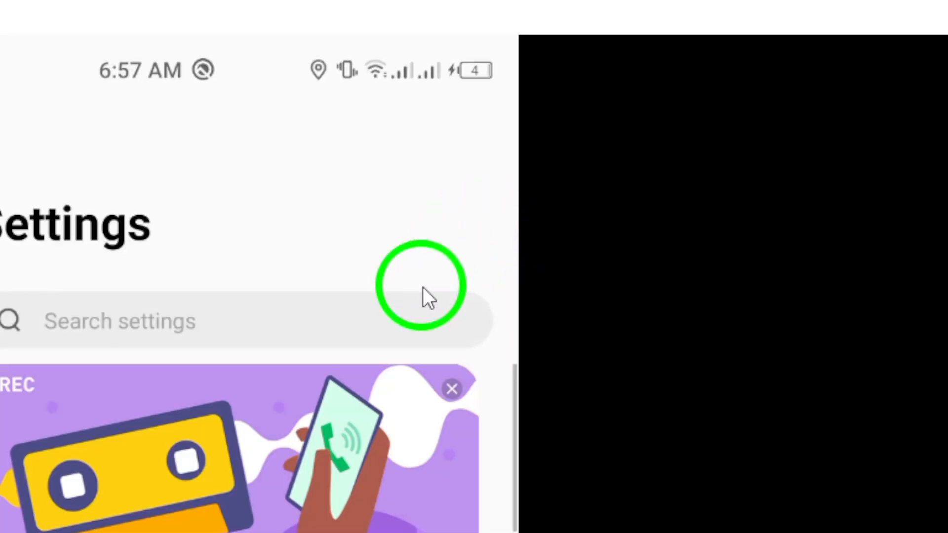
# Reach App management and its installed-apps list from the home screen's Settings
pyautogui.scroll(-3)
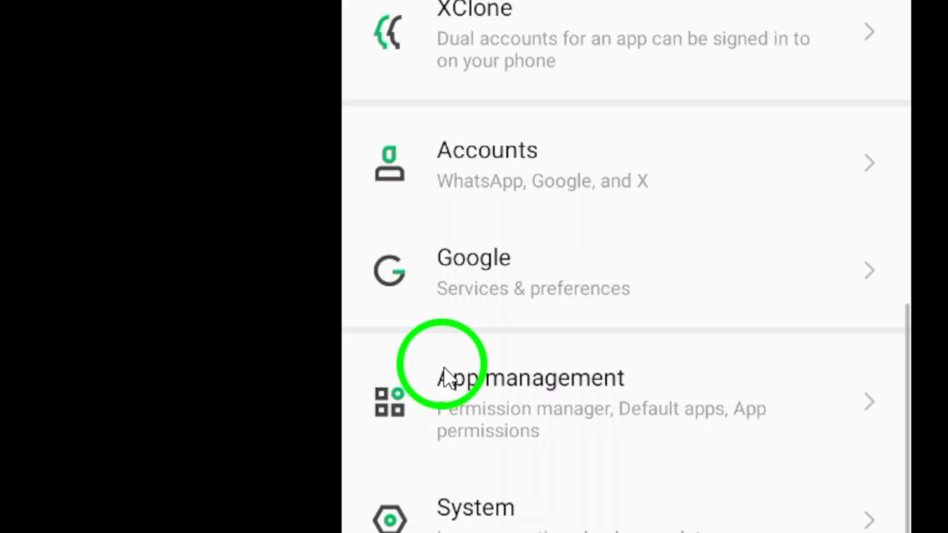
pyautogui.click(530, 377)
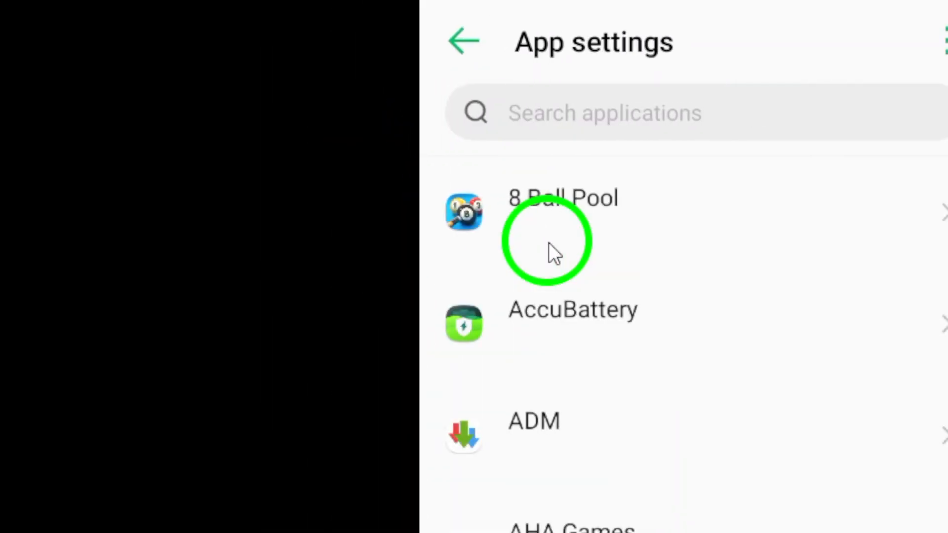
# Search the installed apps for 'ro' and bring up Roblox's app info page
pyautogui.scroll(-3)
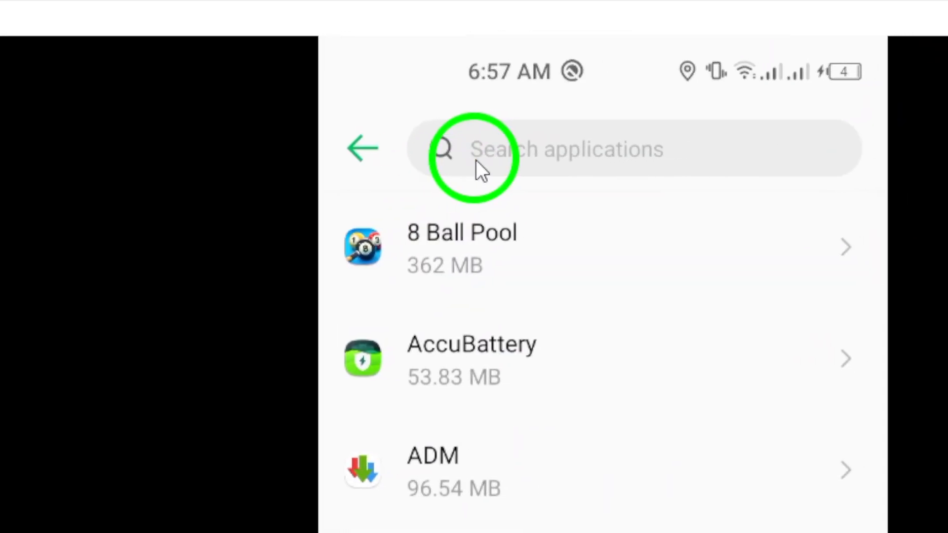
pyautogui.write('roblox')
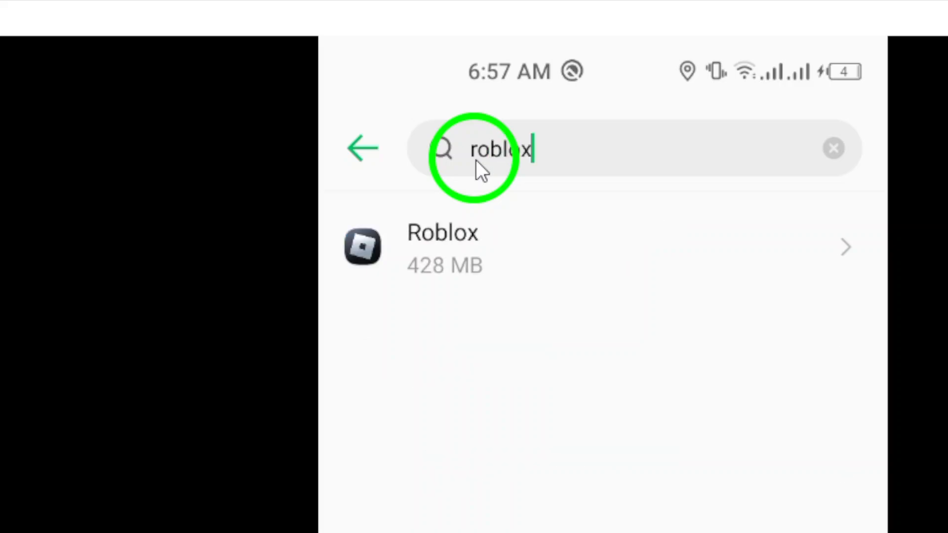
pyautogui.click(441, 247)
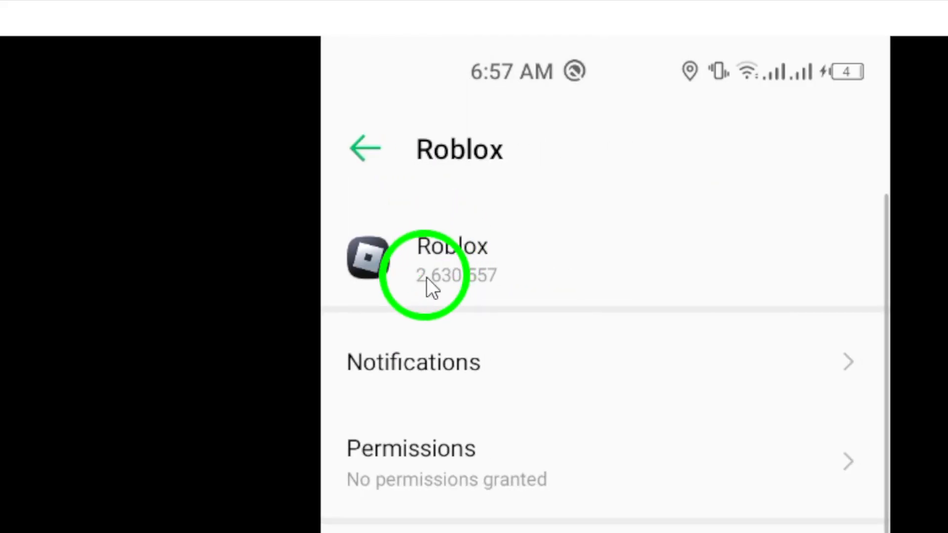
pyautogui.moveTo(471, 297)
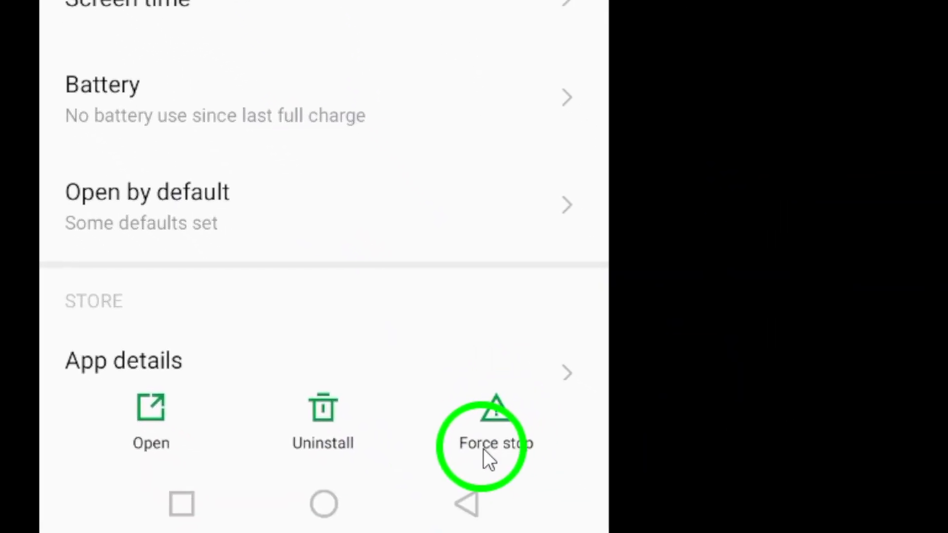
# Force-stop Roblox from its app info page, raising the Force stop? warning
pyautogui.click(495, 423)
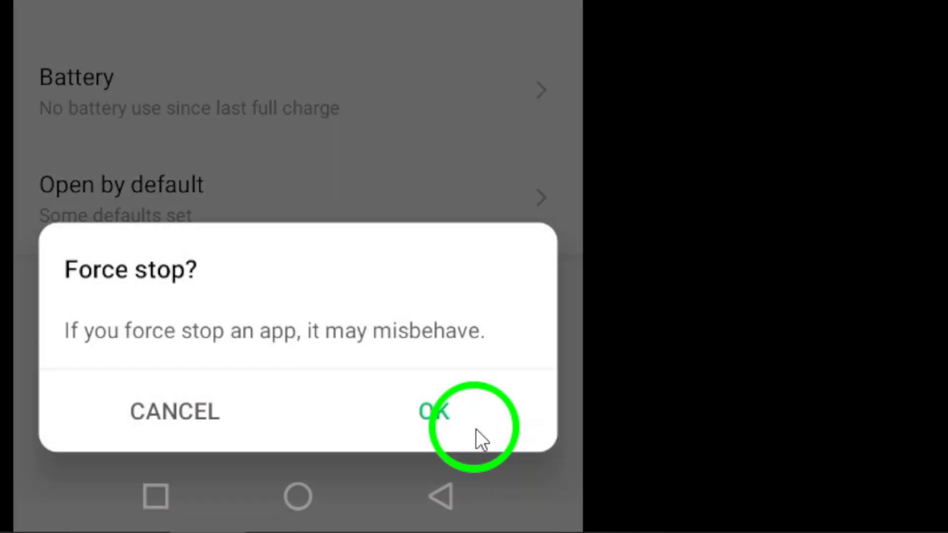